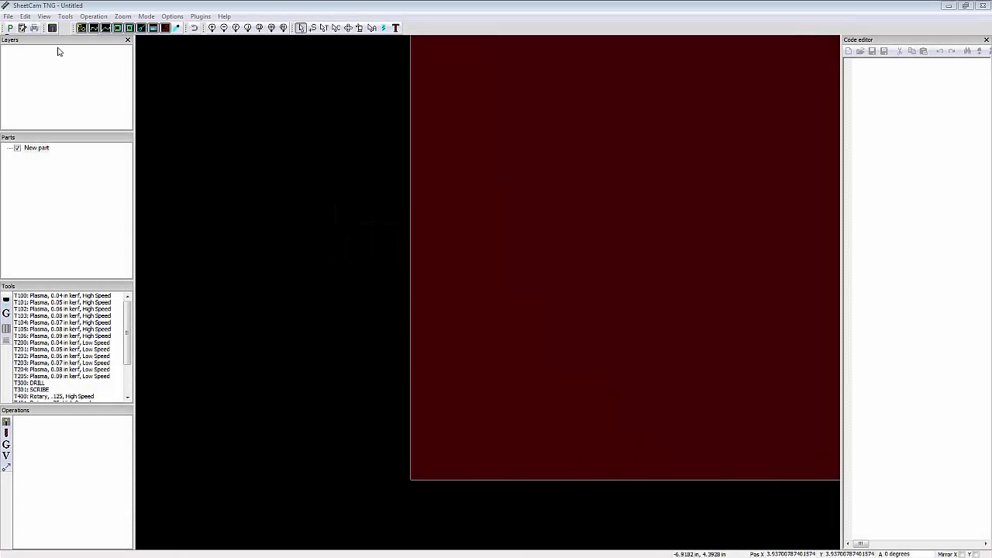
Choose Import drawing from the File menu to open the drawing browser.
{"action": "left_click", "coordinate": [12, 15]}
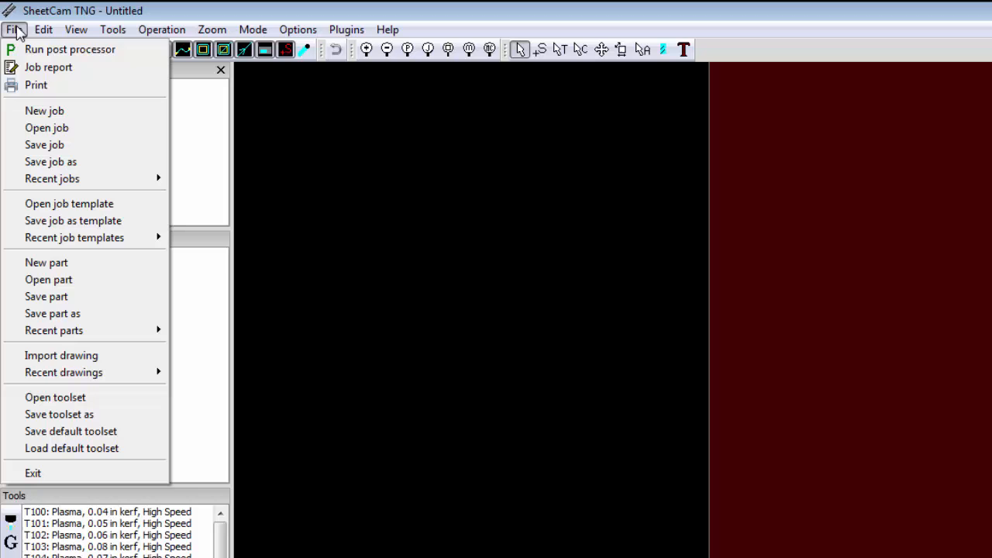
{"action": "mouse_move", "coordinate": [75, 347]}
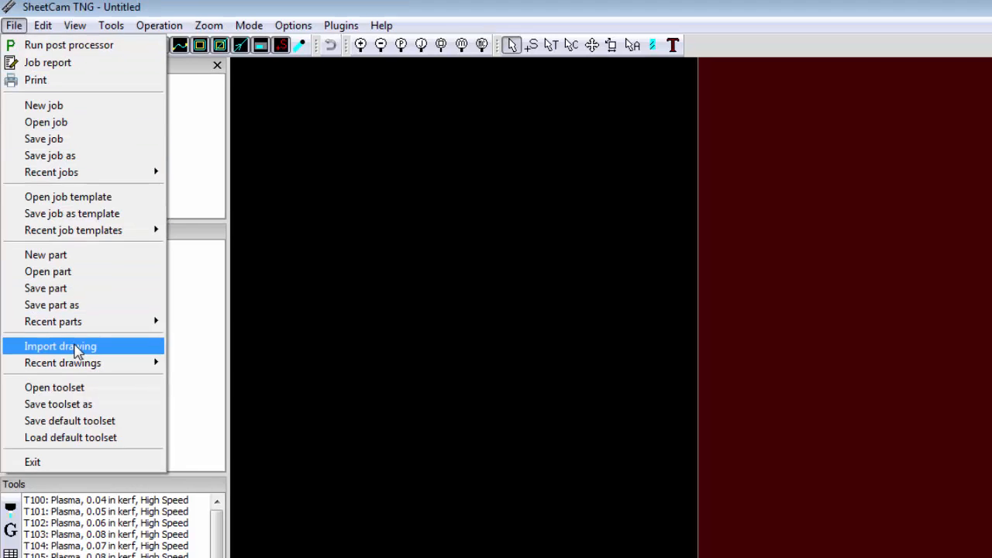
{"action": "left_click", "coordinate": [60, 346]}
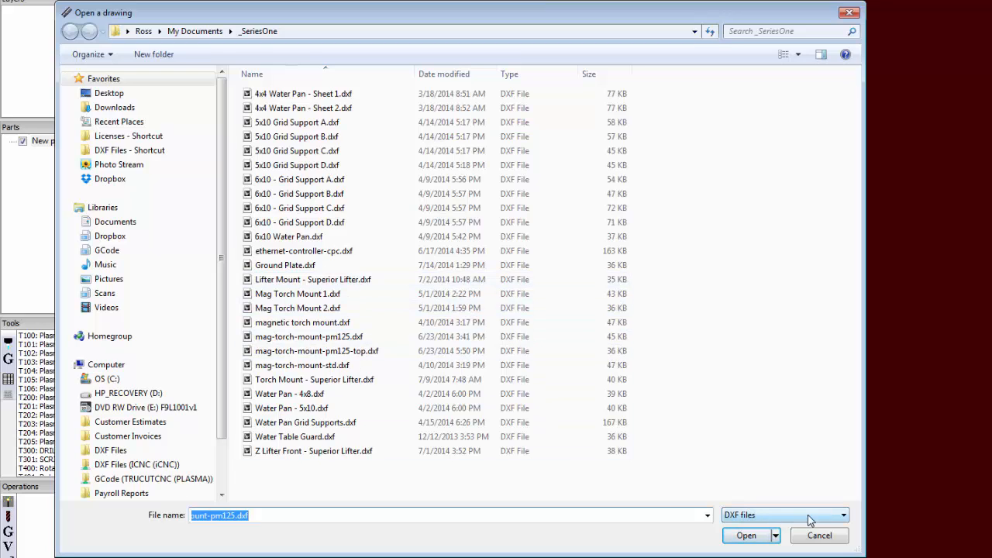
Keep the DXF filter, select Ground Plate.dxf and open it for import.
{"action": "left_click", "coordinate": [844, 514]}
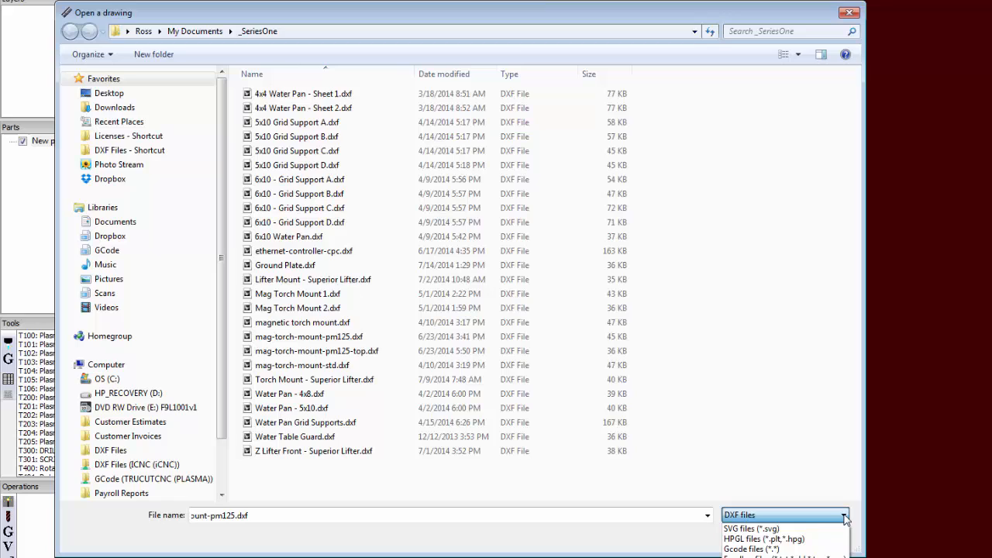
{"action": "left_click", "coordinate": [846, 514]}
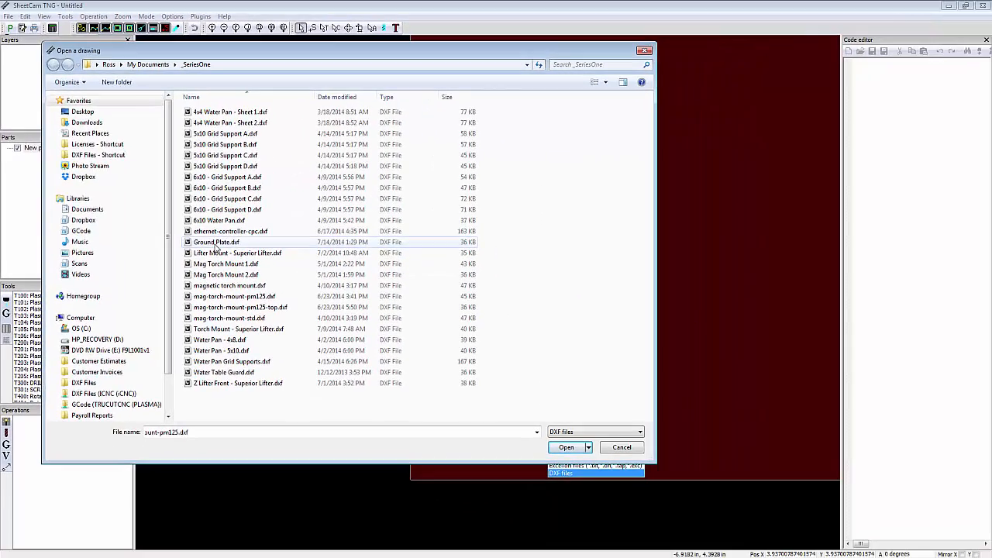
{"action": "left_click", "coordinate": [216, 242]}
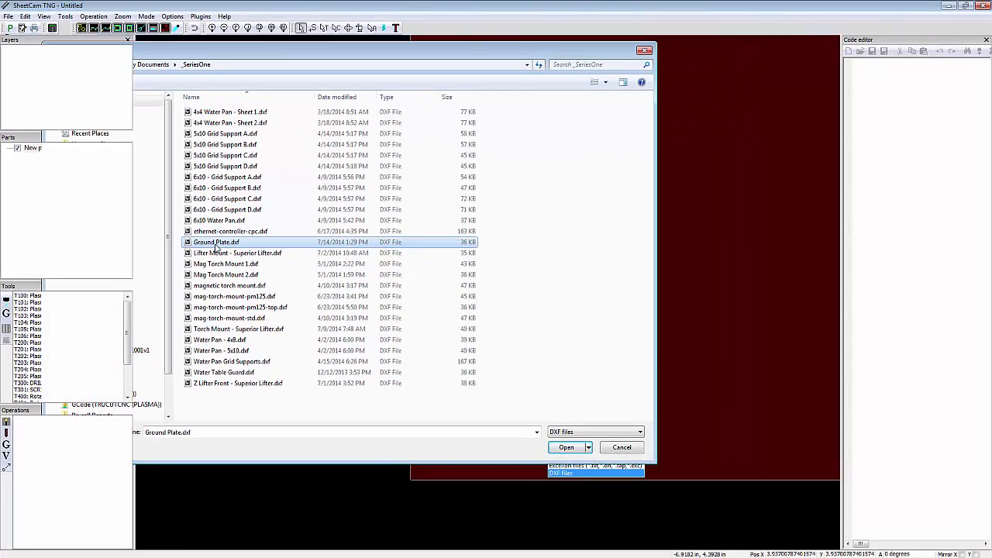
{"action": "left_click", "coordinate": [565, 447]}
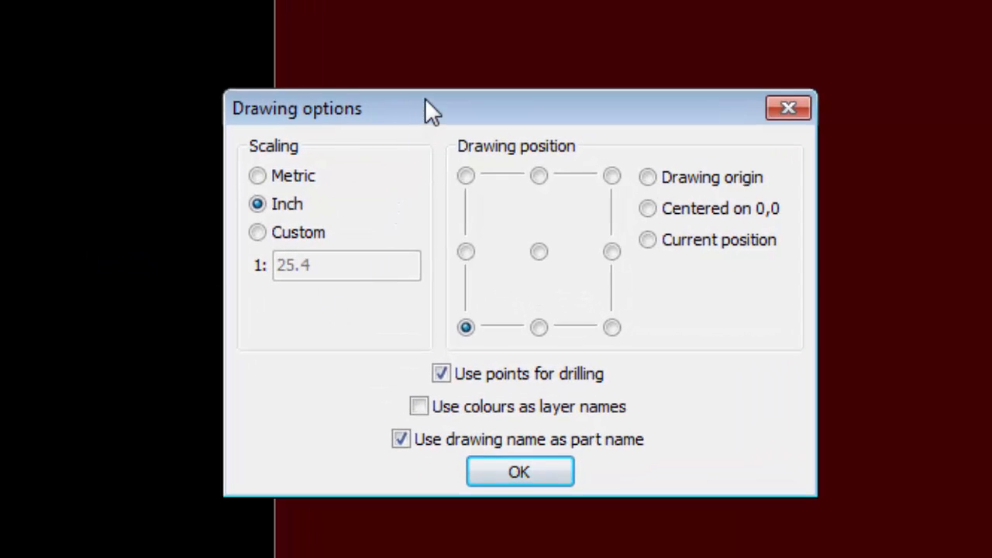
{"action": "mouse_move", "coordinate": [284, 169]}
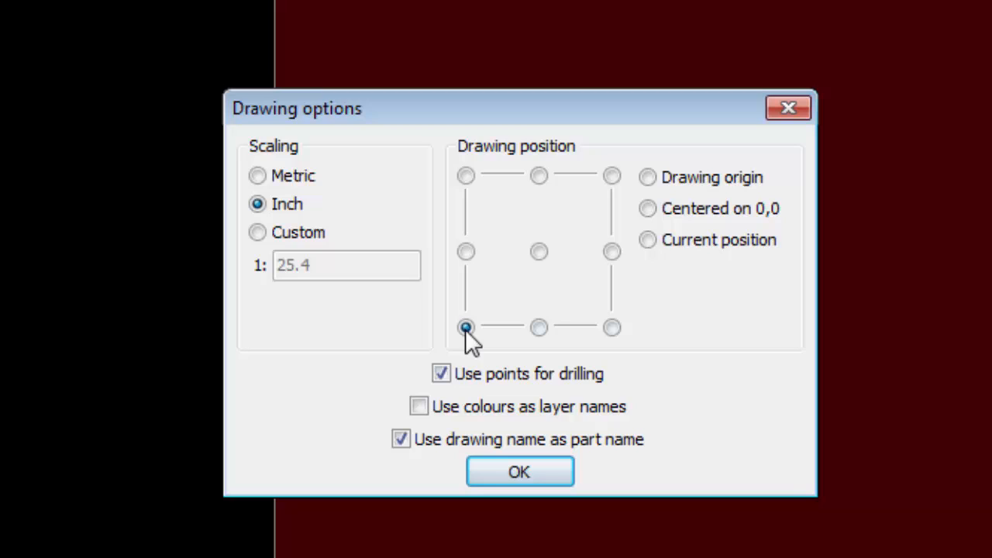
{"action": "mouse_move", "coordinate": [451, 335]}
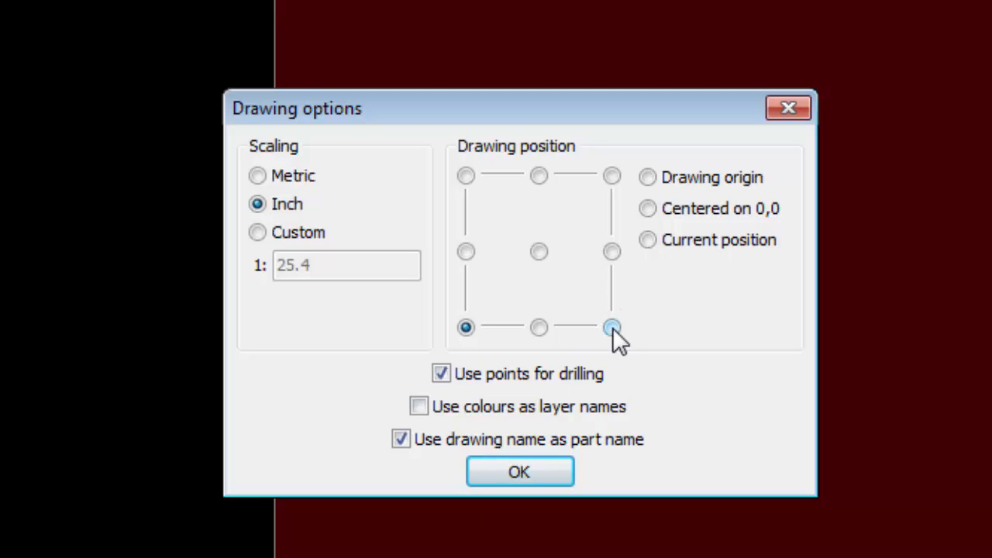
{"action": "mouse_move", "coordinate": [612, 329]}
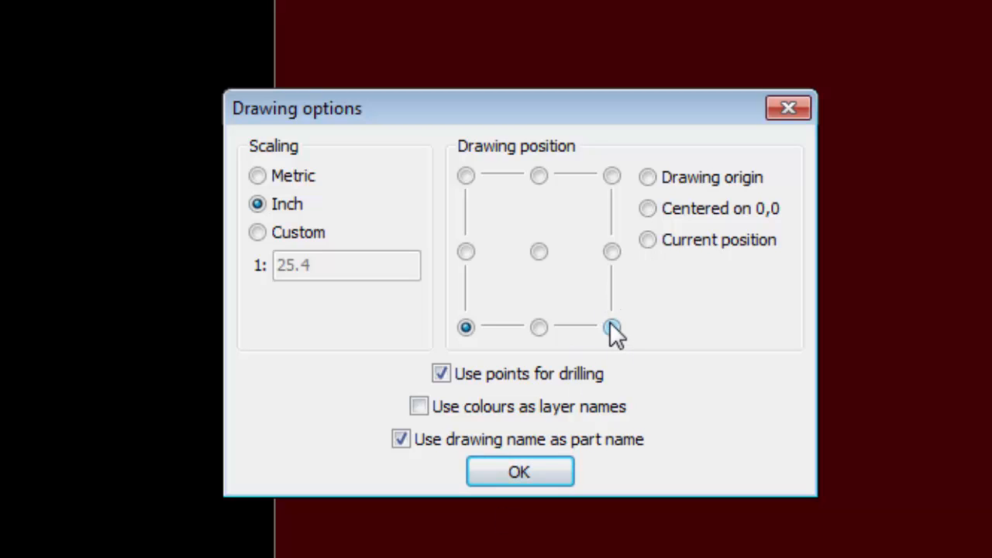
{"action": "mouse_move", "coordinate": [532, 338]}
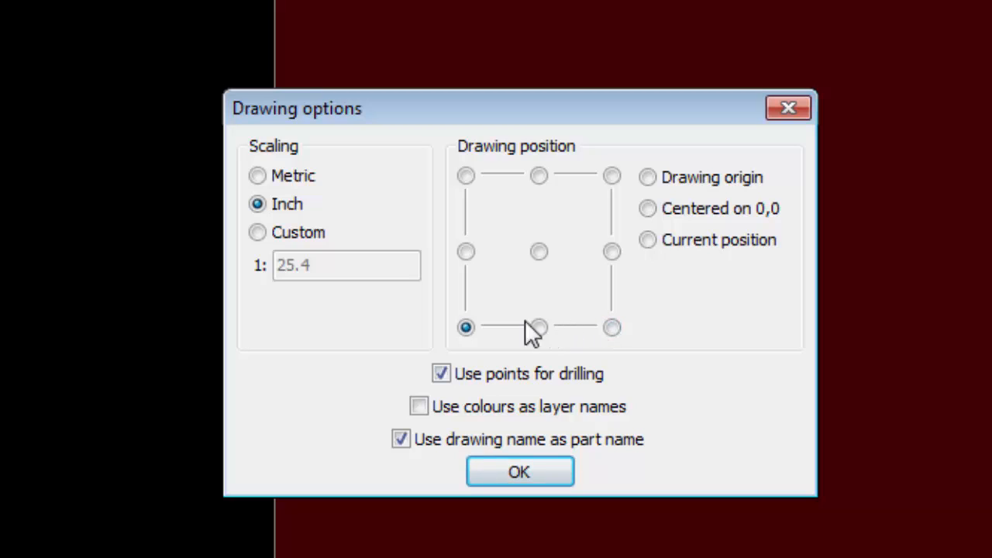
{"action": "mouse_move", "coordinate": [588, 279]}
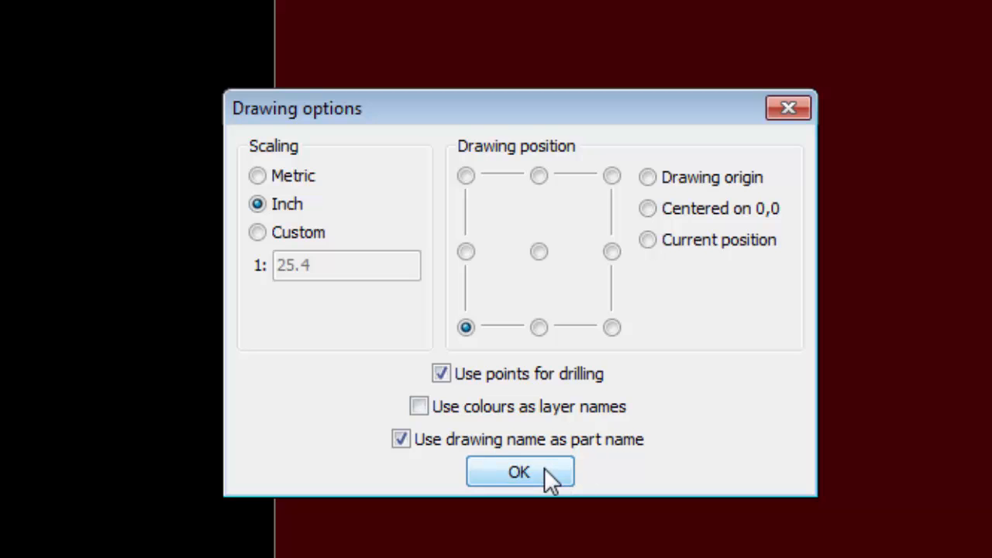
Accept Inch scaling and the bottom-left position to place Ground Plate in the job.
{"action": "left_click", "coordinate": [518, 472]}
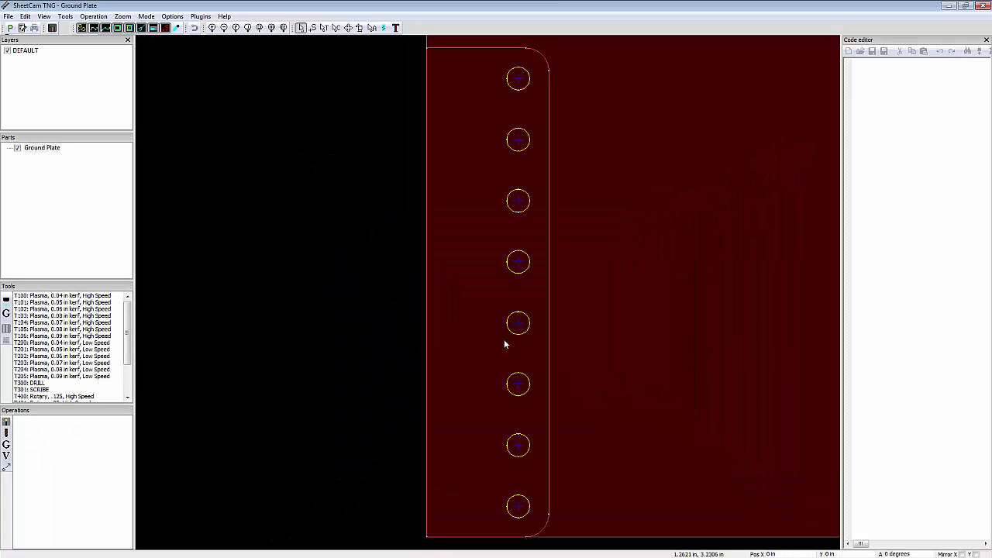